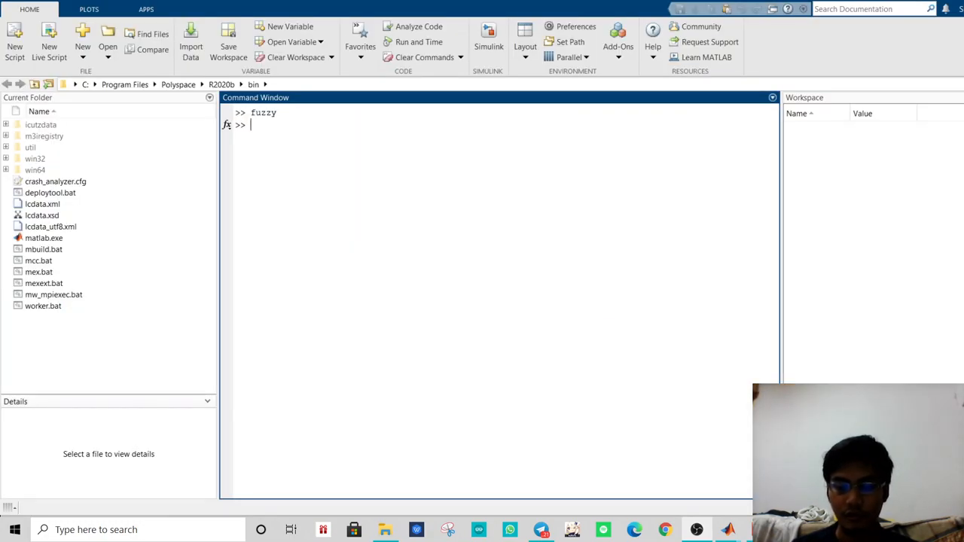
# Launch the Fuzzy Logic Designer showing the Mamdani system with Arrival, Queue and Extension_Time.
pyautogui.press('enter')
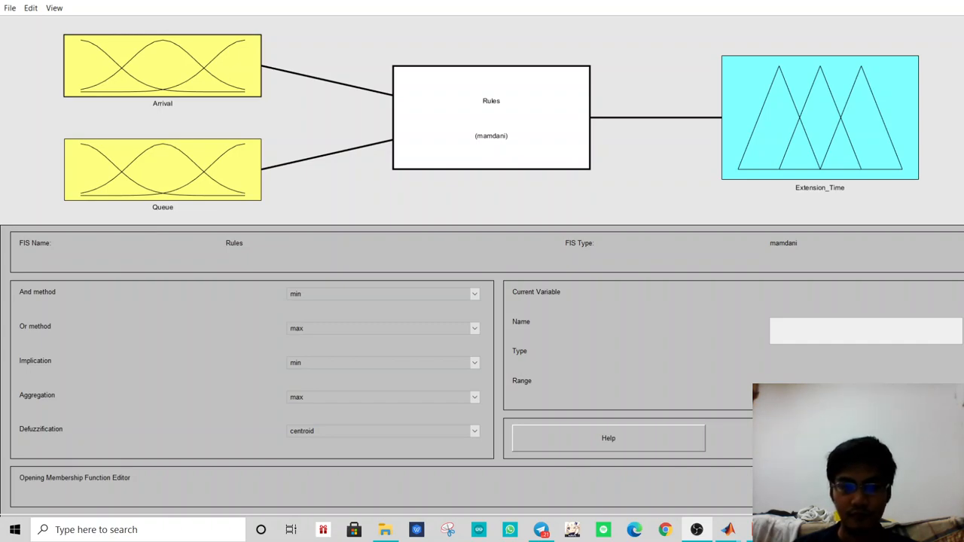
# Inspect the triangular membership sets of Arrival, Queue and Extension_Time in the Membership Function Editor.
pyautogui.doubleClick(819, 118)
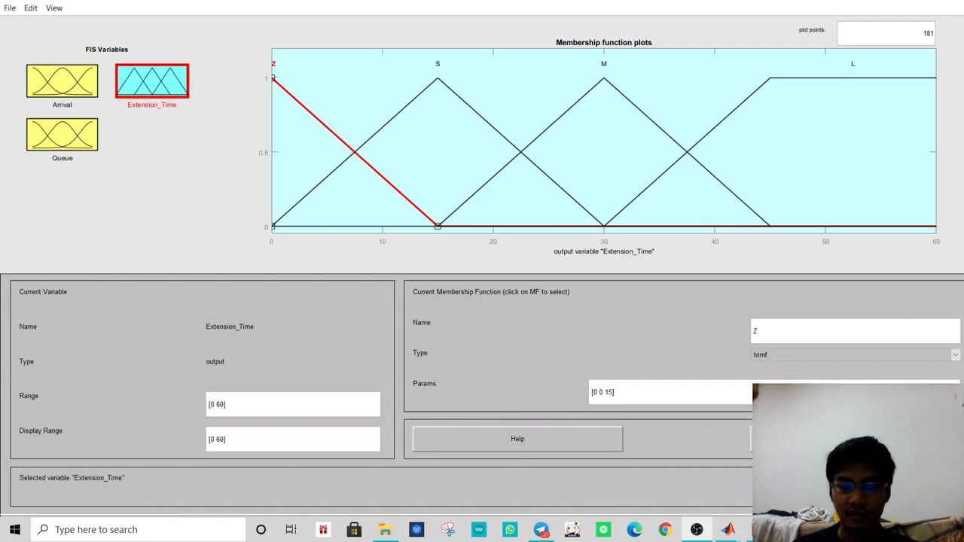
pyautogui.moveTo(145, 205)
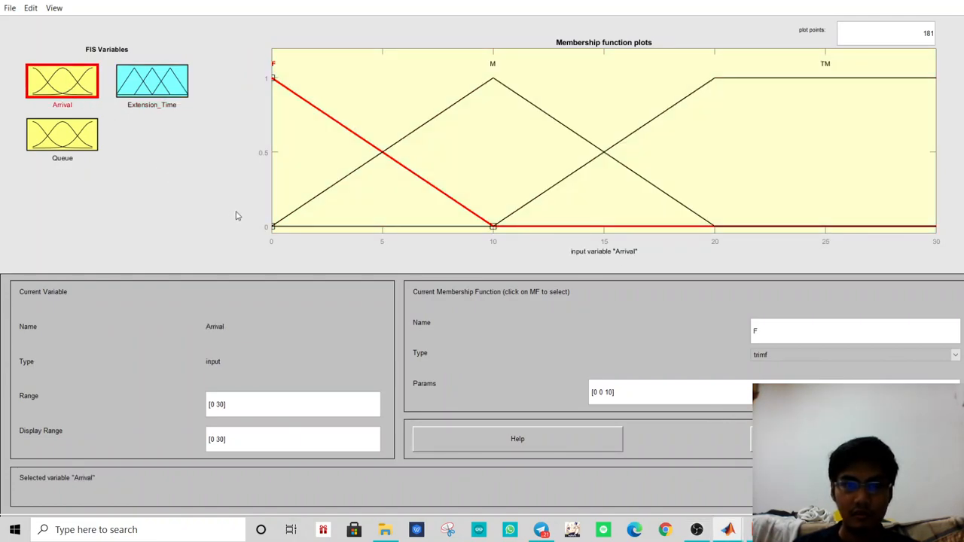
pyautogui.moveTo(349, 105)
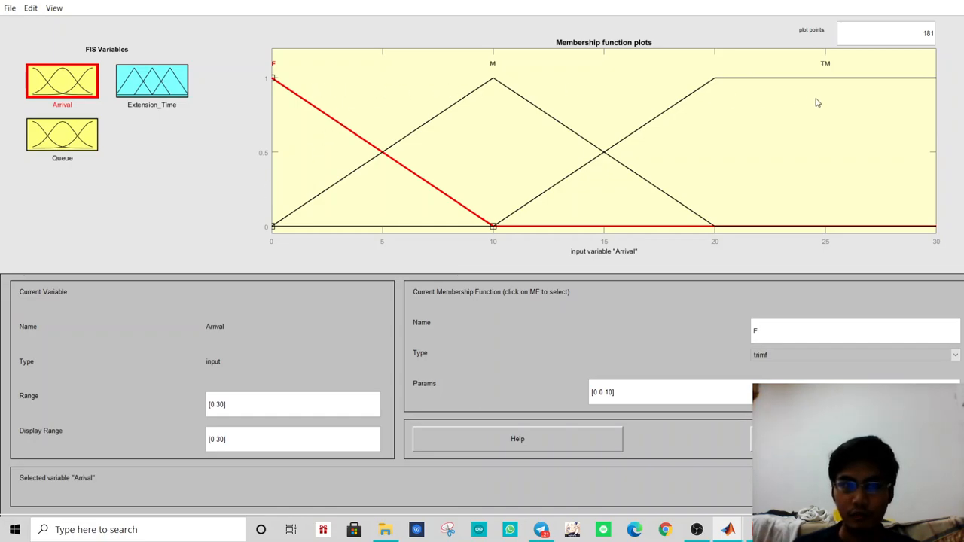
pyautogui.click(62, 134)
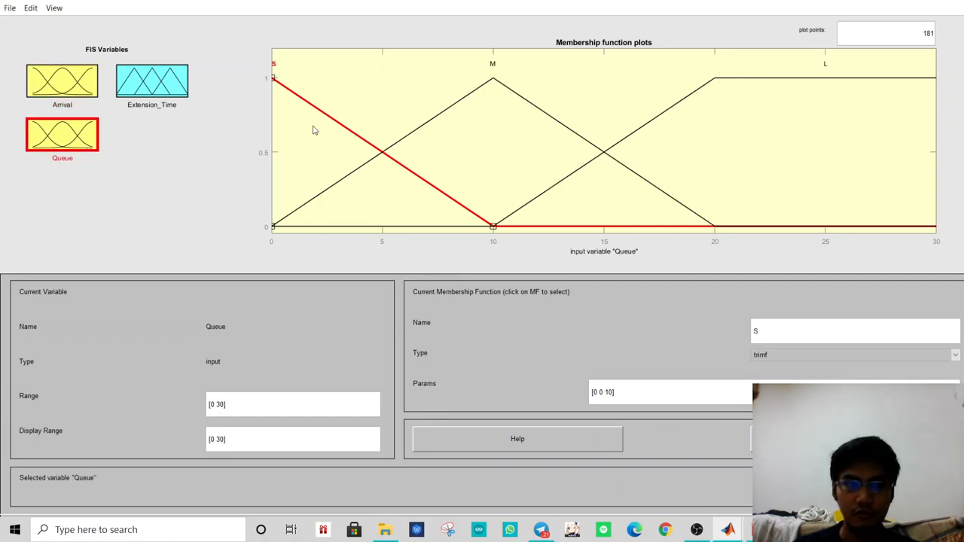
pyautogui.moveTo(301, 72)
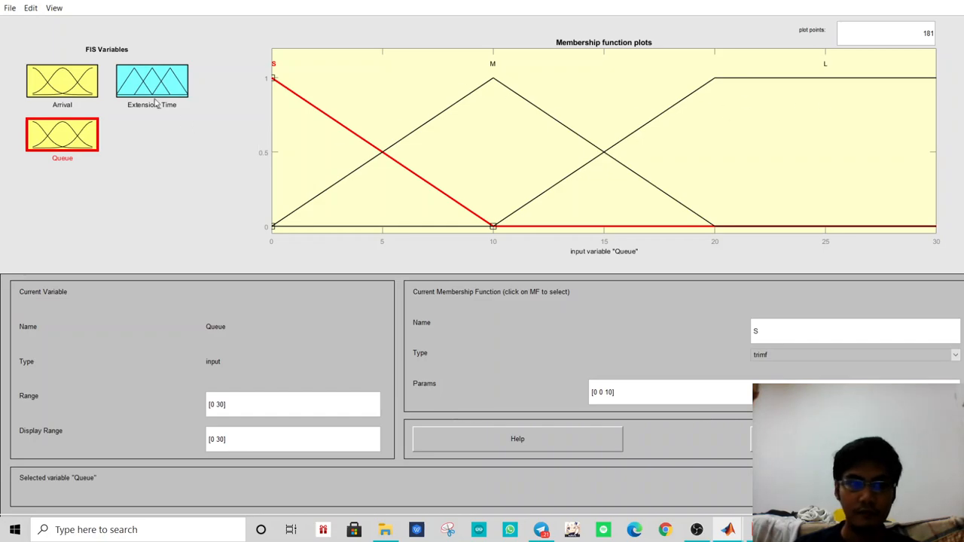
pyautogui.click(151, 81)
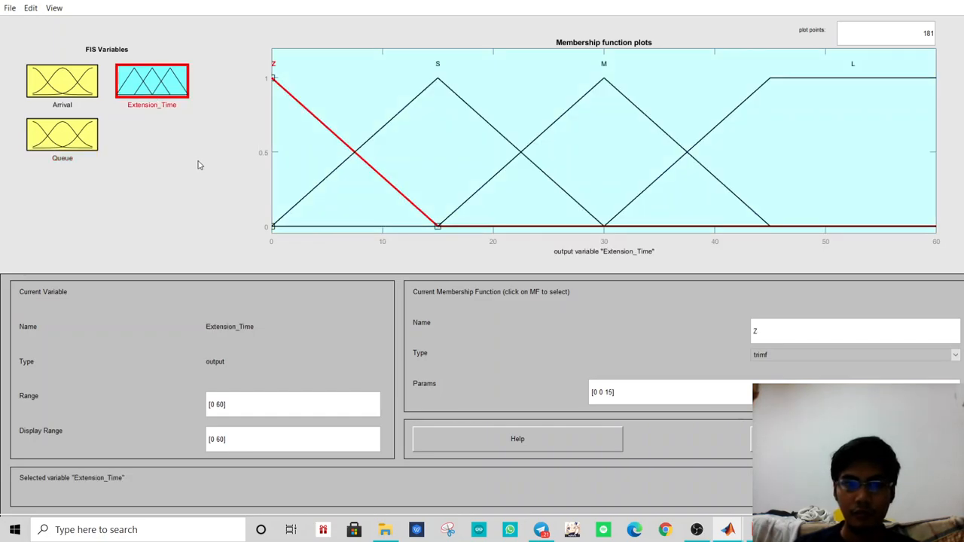
pyautogui.moveTo(314, 87)
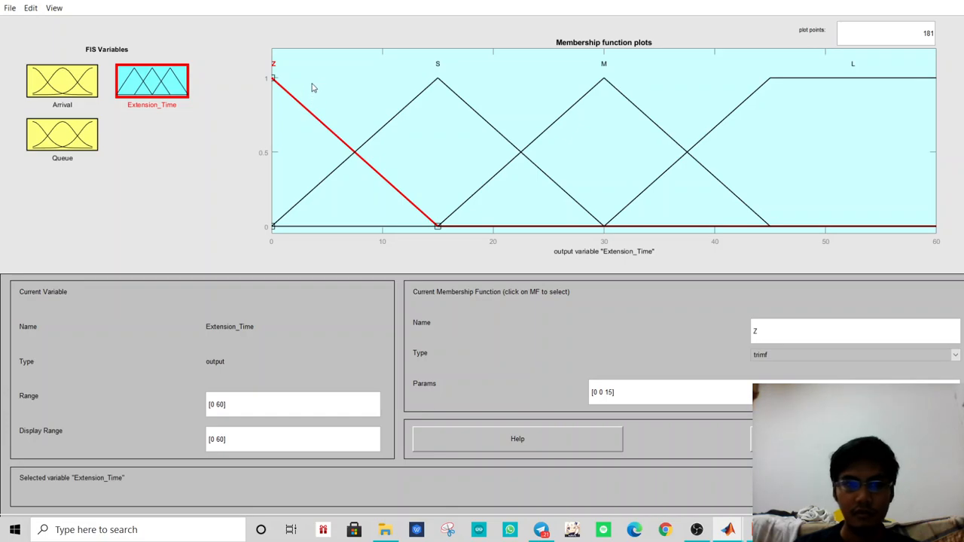
pyautogui.moveTo(524, 89)
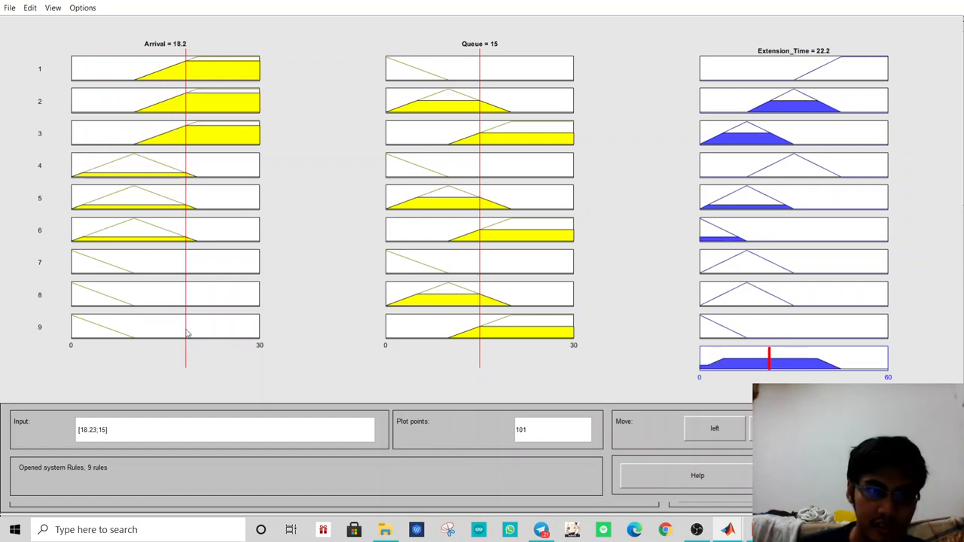
pyautogui.moveTo(358, 329)
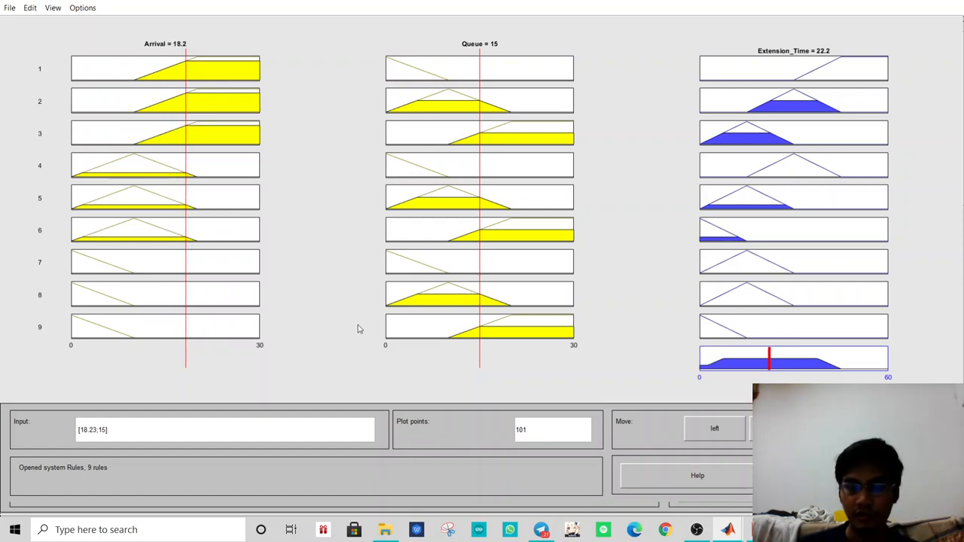
pyautogui.moveTo(488, 270)
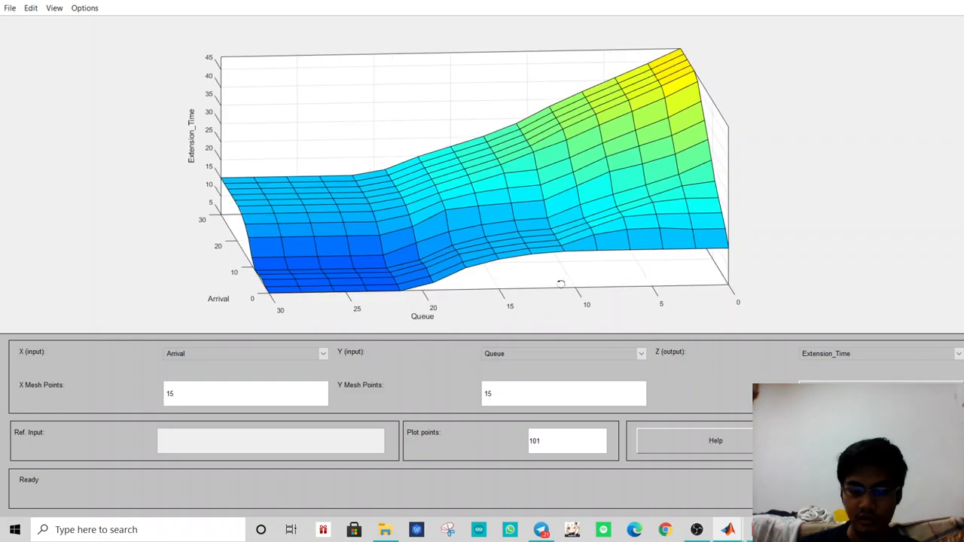
# Rotate the Extension_Time surface through side-on, Queue-facing and angled views.
pyautogui.moveTo(561, 283); pyautogui.dragTo(526, 265)
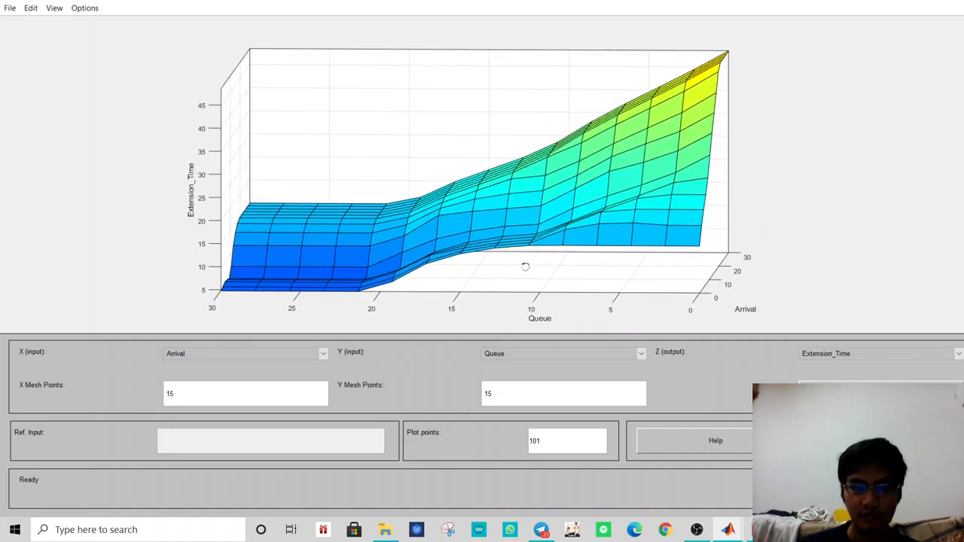
pyautogui.moveTo(526, 265); pyautogui.dragTo(548, 292)
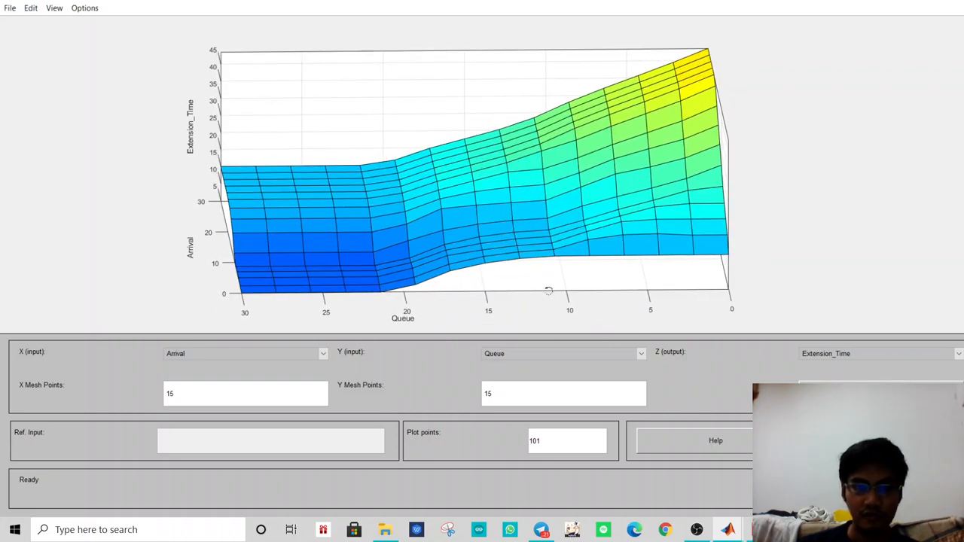
pyautogui.moveTo(548, 290); pyautogui.dragTo(612, 312)
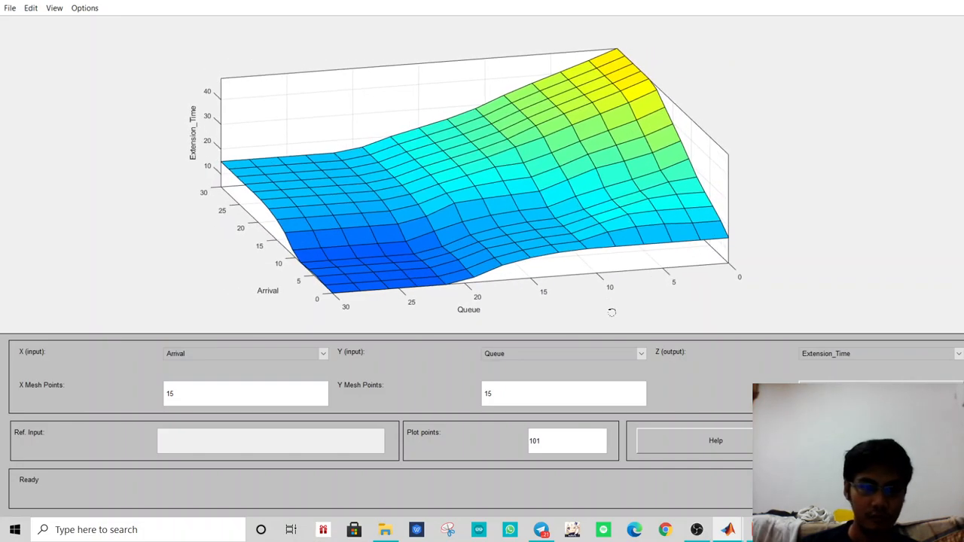